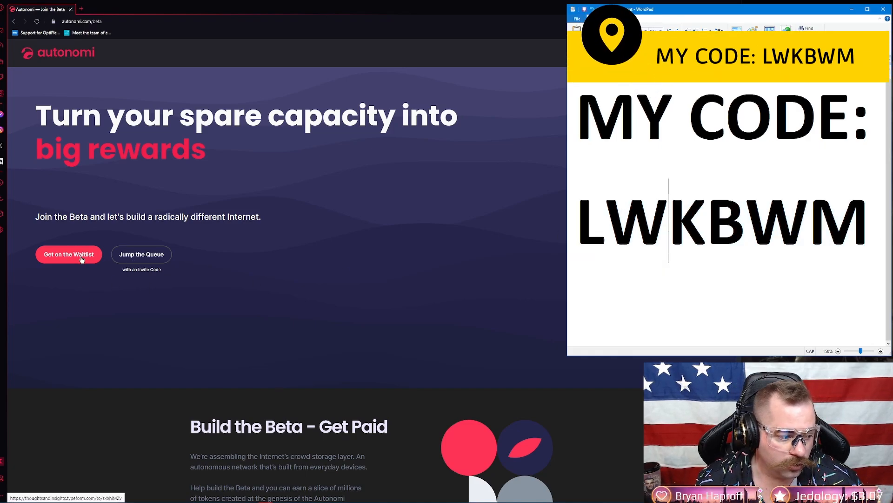
# Step: Start the Jump the Queue invite form and accept the beta terms and conditions
pyautogui.click(68, 253)
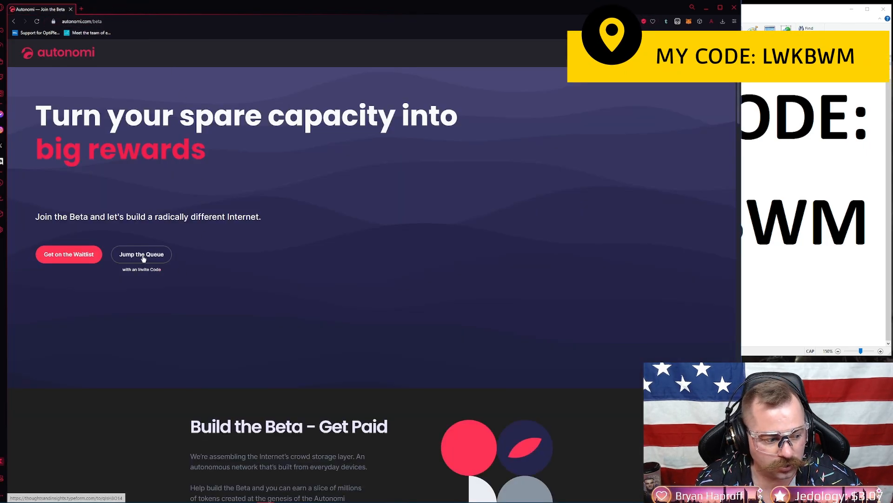
pyautogui.click(141, 253)
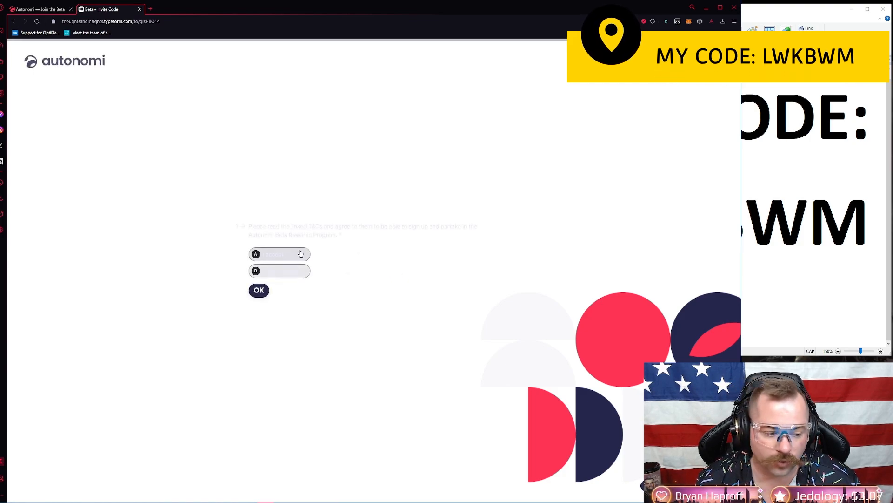
pyautogui.click(258, 291)
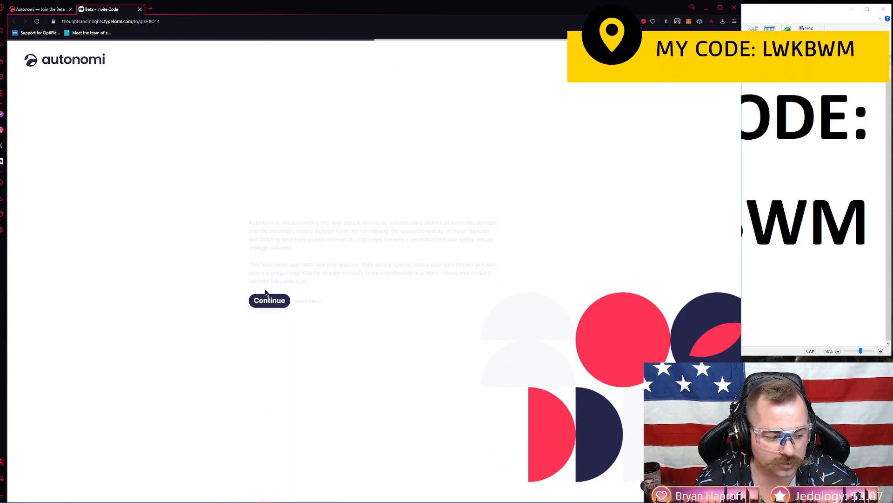
pyautogui.click(269, 300)
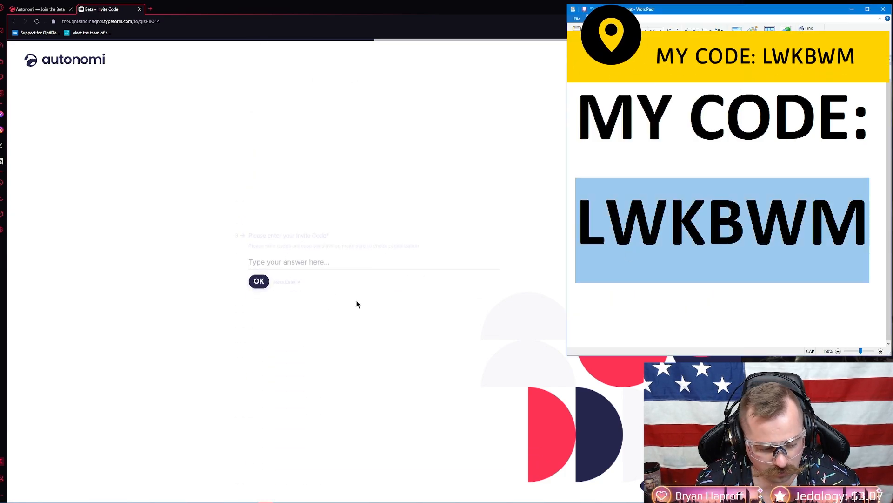
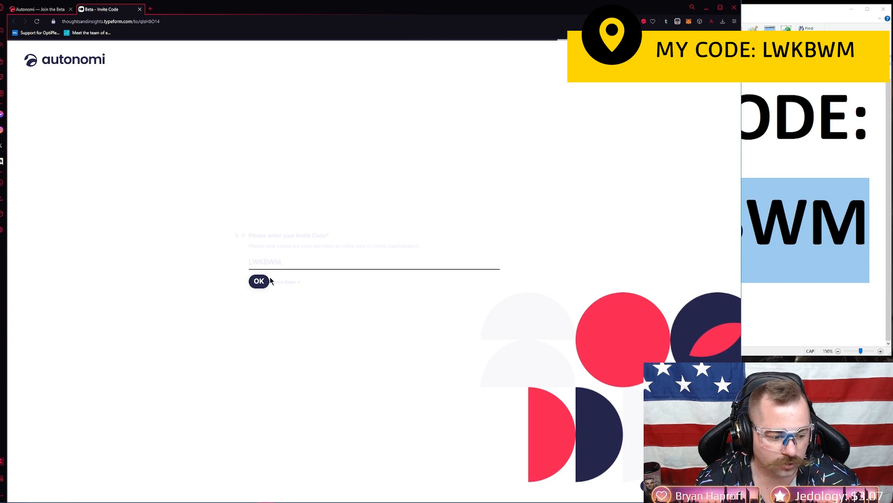
pyautogui.click(259, 281)
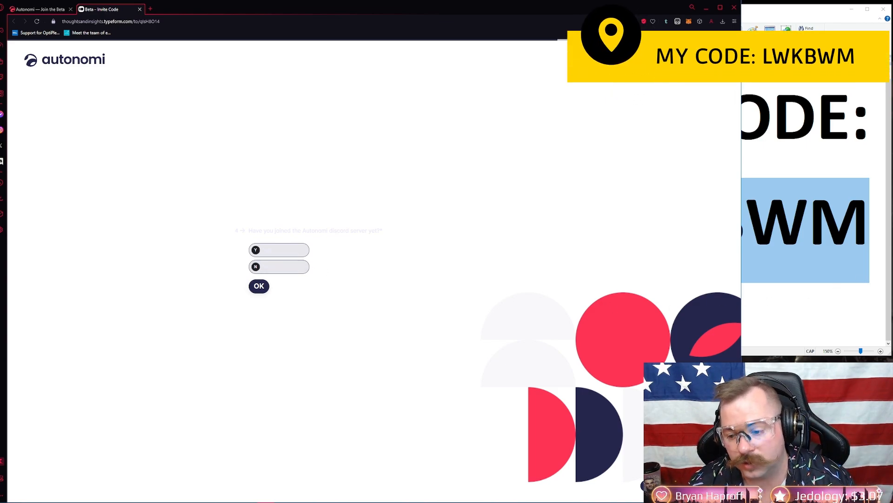
pyautogui.moveTo(309, 246)
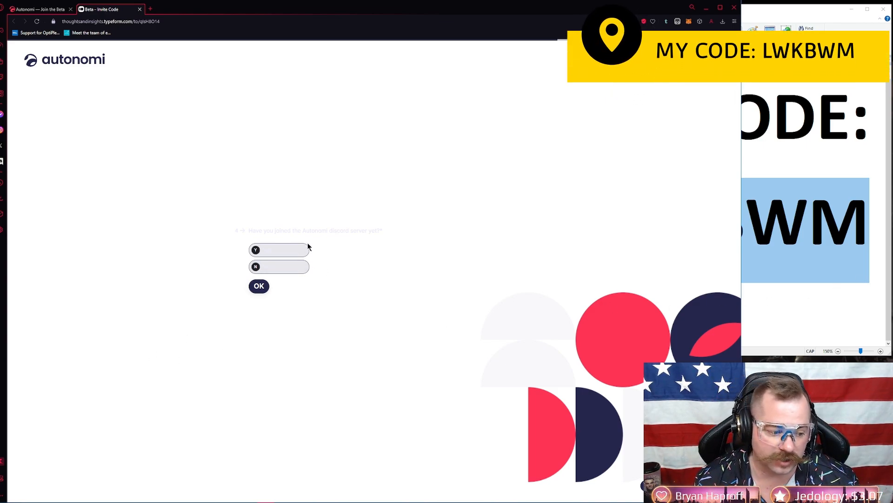
pyautogui.click(258, 285)
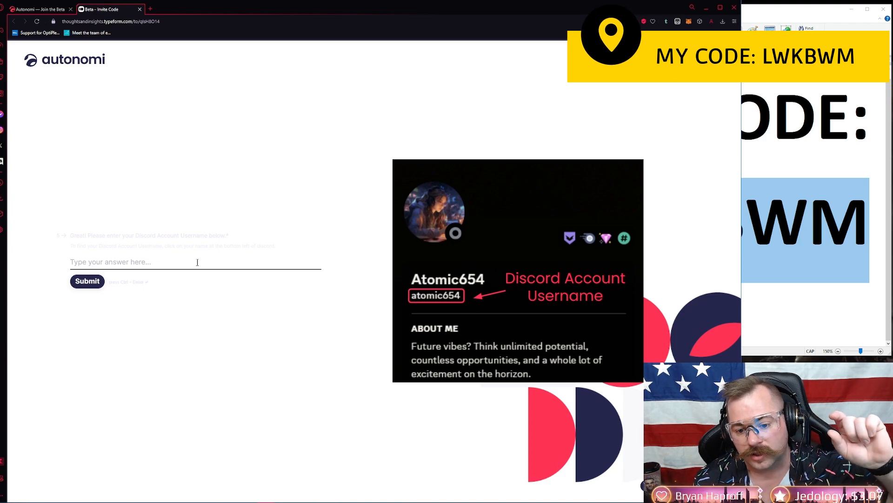
pyautogui.moveTo(257, 301)
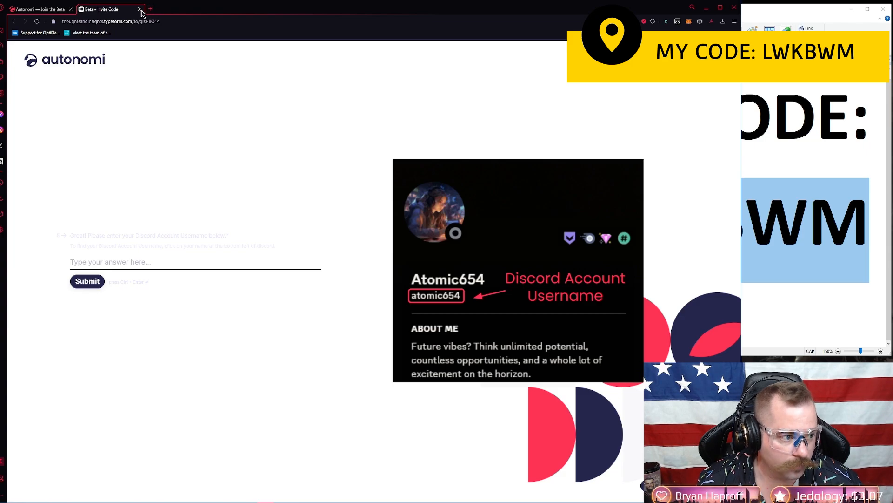
# Step: Close the invite form and follow the Download the Launchpad link under Run Nodes & Power the Beta
pyautogui.click(139, 10)
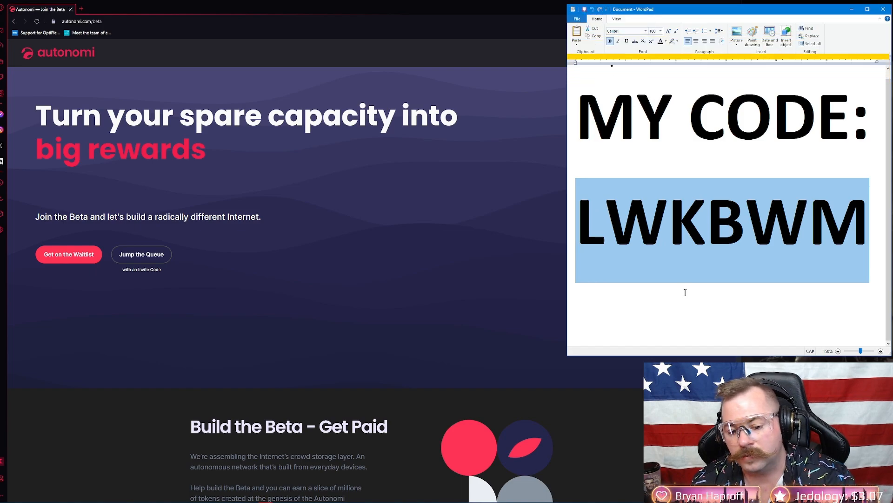
pyautogui.scroll(-3)
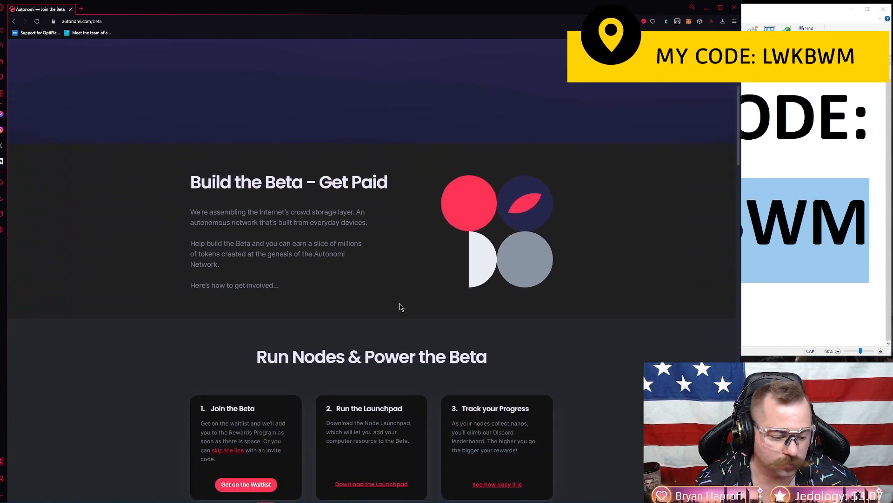
pyautogui.scroll(-3)
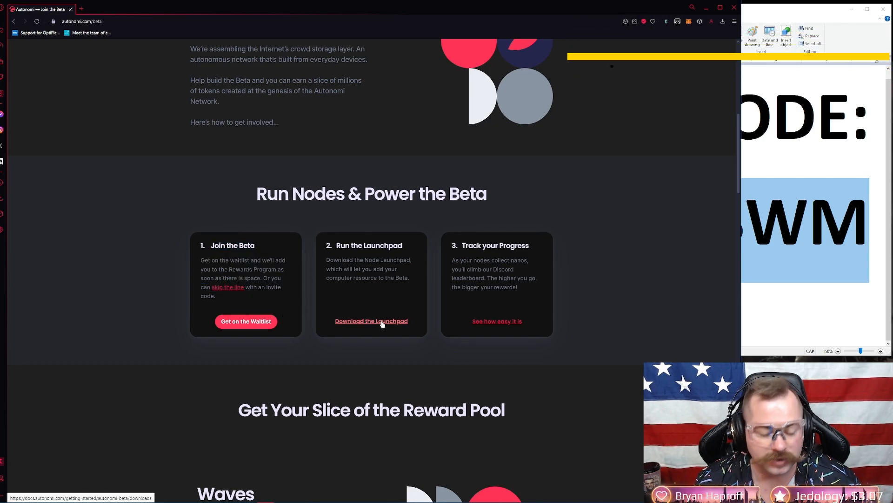
pyautogui.click(372, 321)
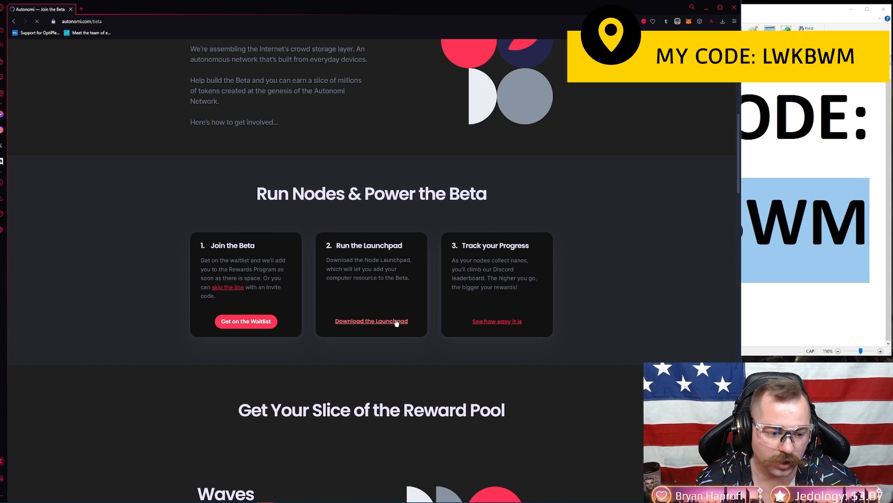
# Step: Review the Node Launchpad v0.3.7 downloads and show the Desktop folder containing node-launchpad.exe
pyautogui.click(371, 320)
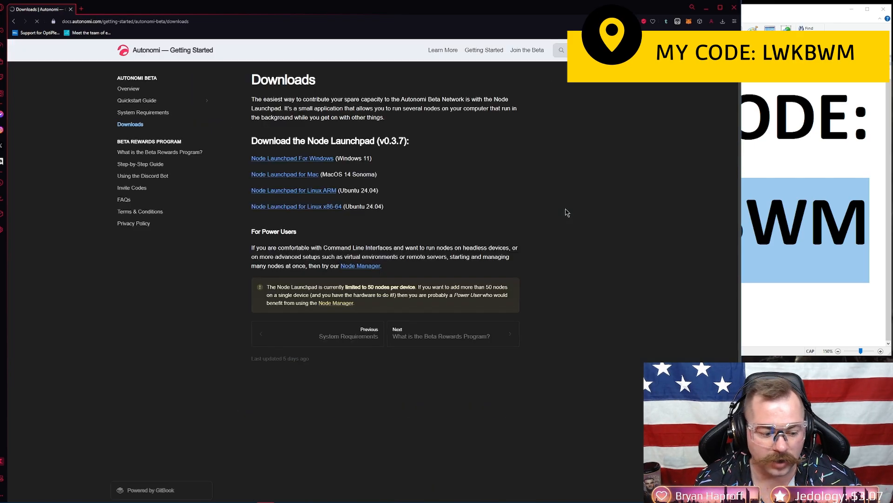
pyautogui.moveTo(291, 158)
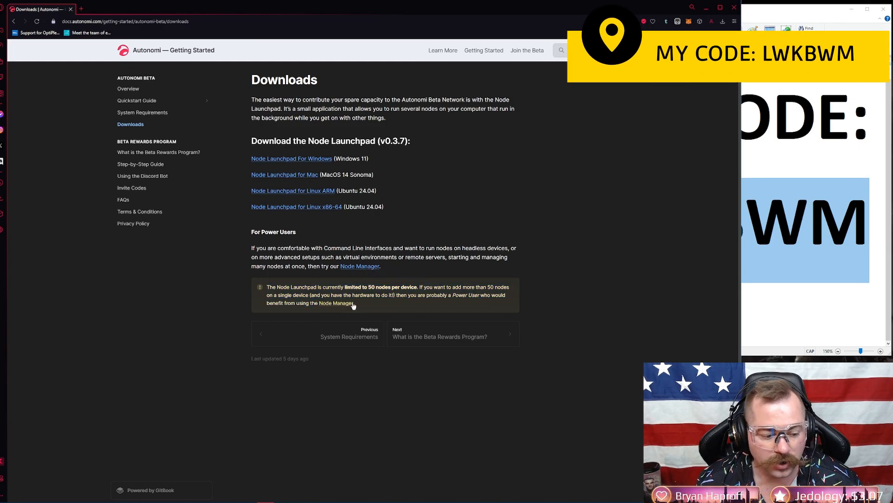
pyautogui.moveTo(337, 302)
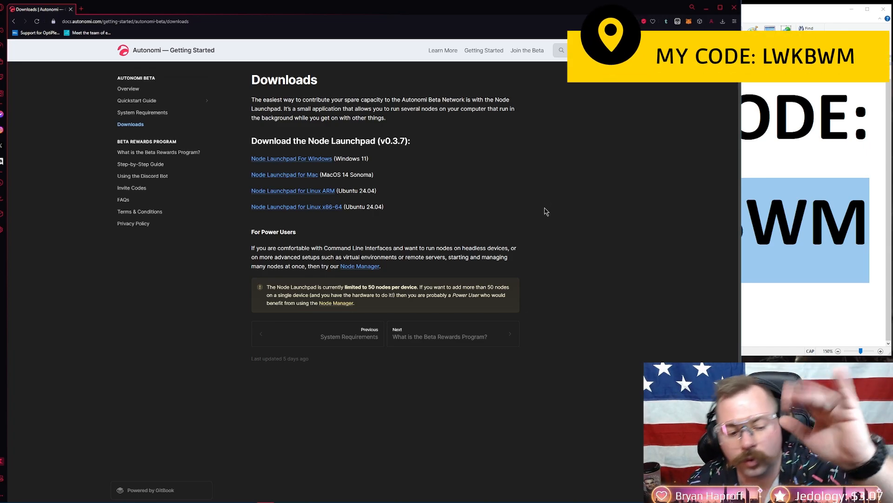
pyautogui.moveTo(221, 174)
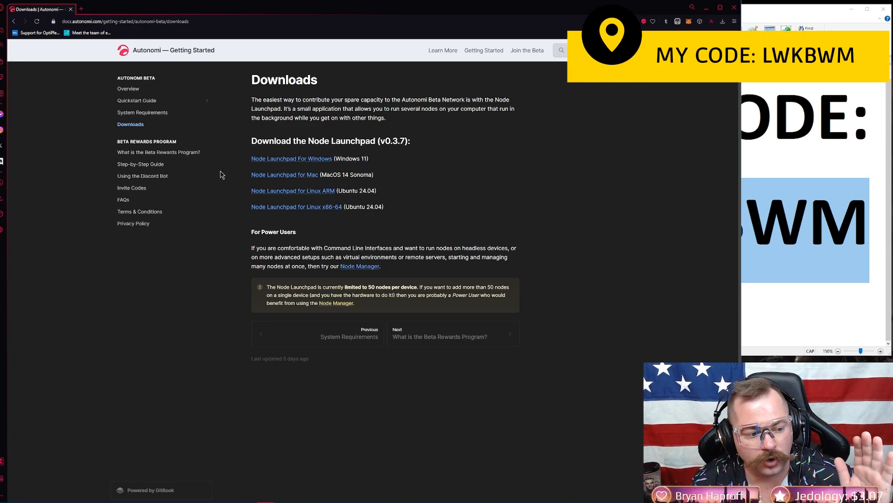
pyautogui.moveTo(250, 179)
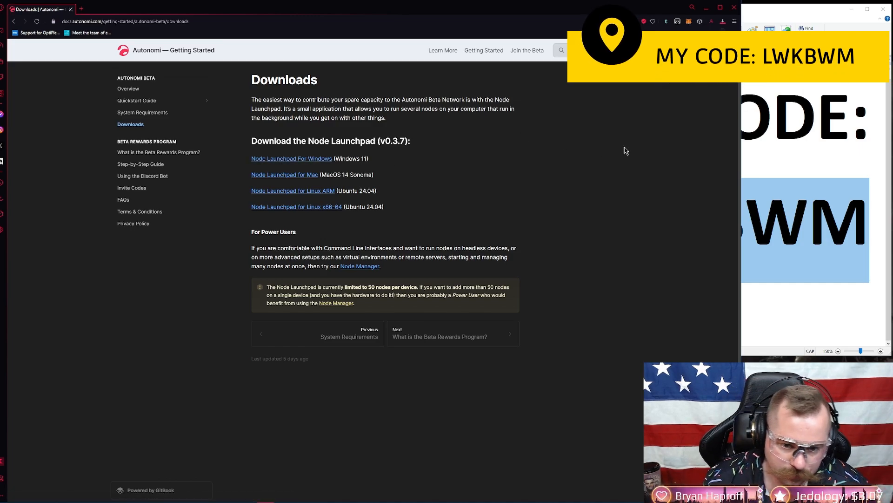
pyautogui.click(291, 158)
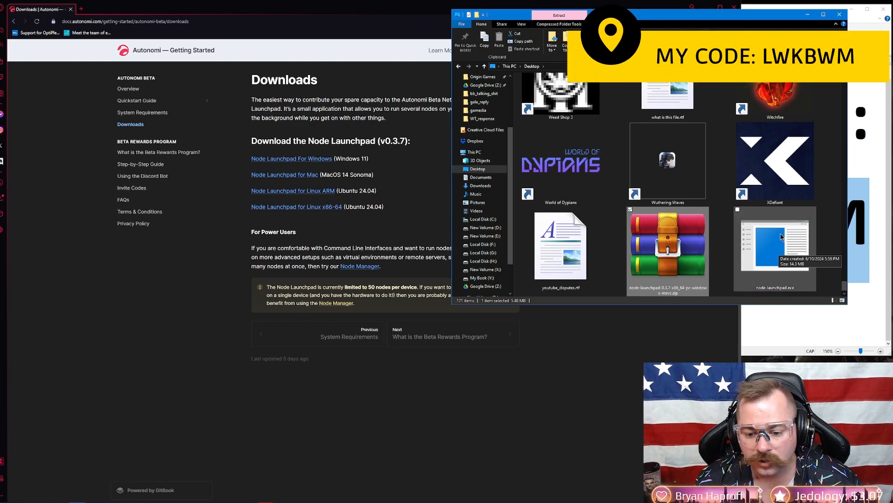
# Step: Launch node-launchpad.exe and bring up its Manage Nodes dialog with Ctrl+G
pyautogui.doubleClick(773, 244)
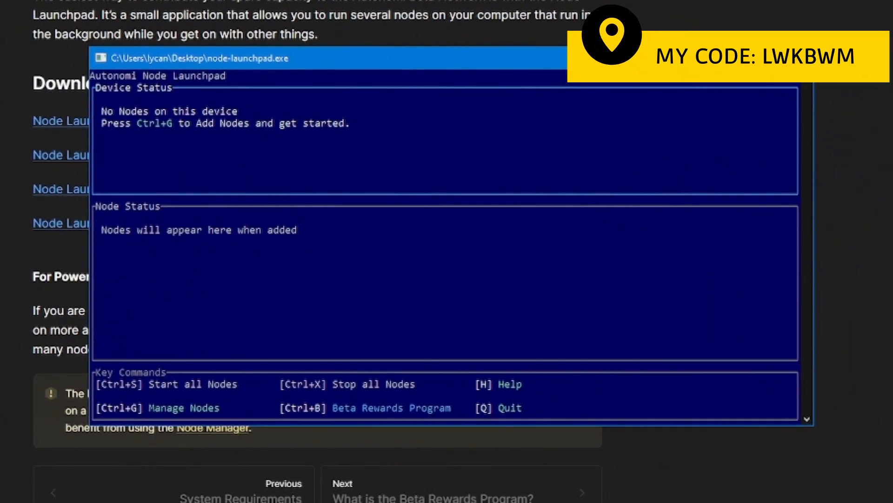
pyautogui.moveTo(123, 137)
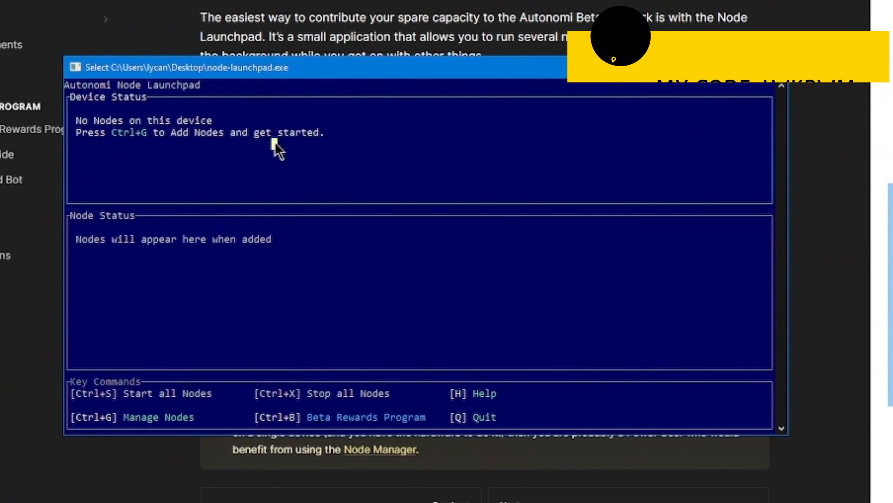
pyautogui.moveTo(324, 177)
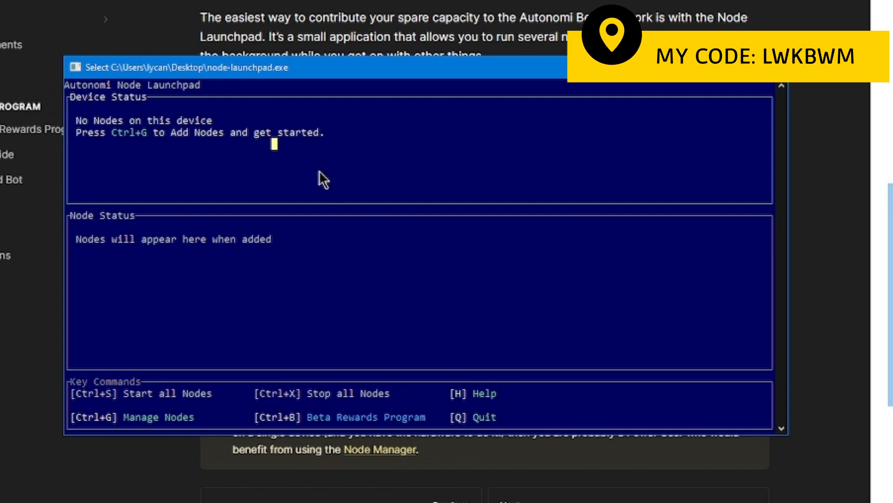
pyautogui.press('ctrl+g')
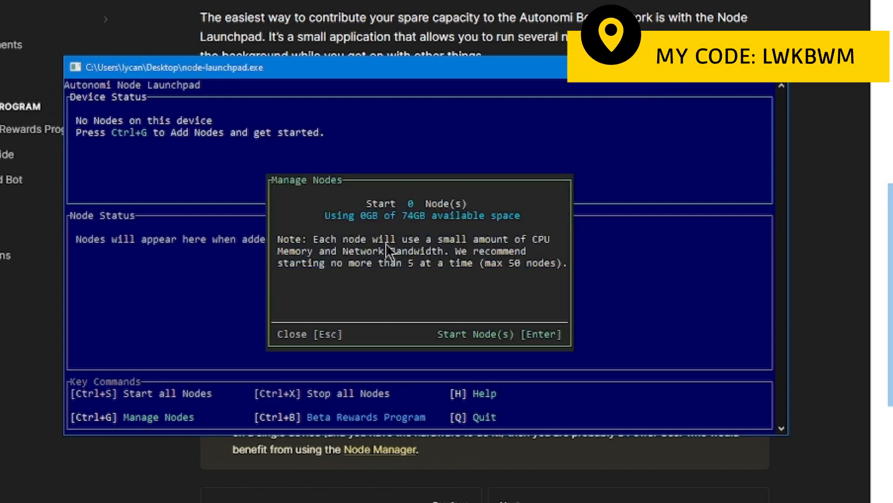
pyautogui.moveTo(393, 257)
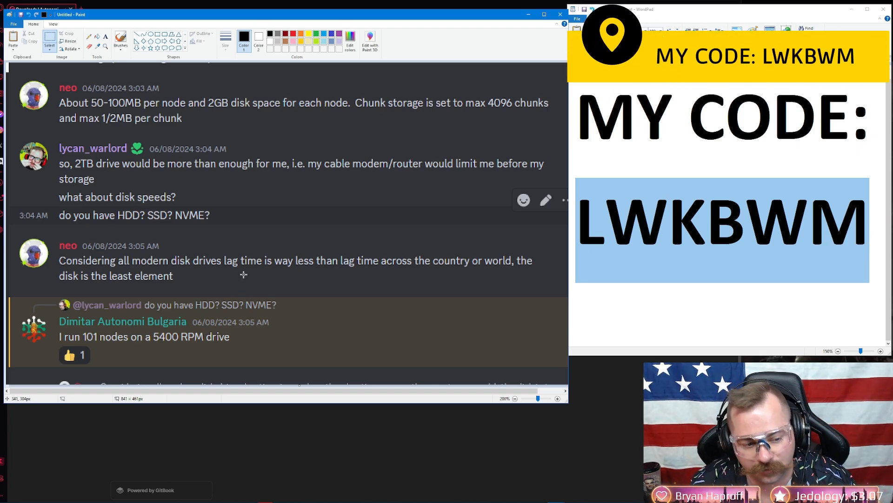
pyautogui.moveTo(316, 215)
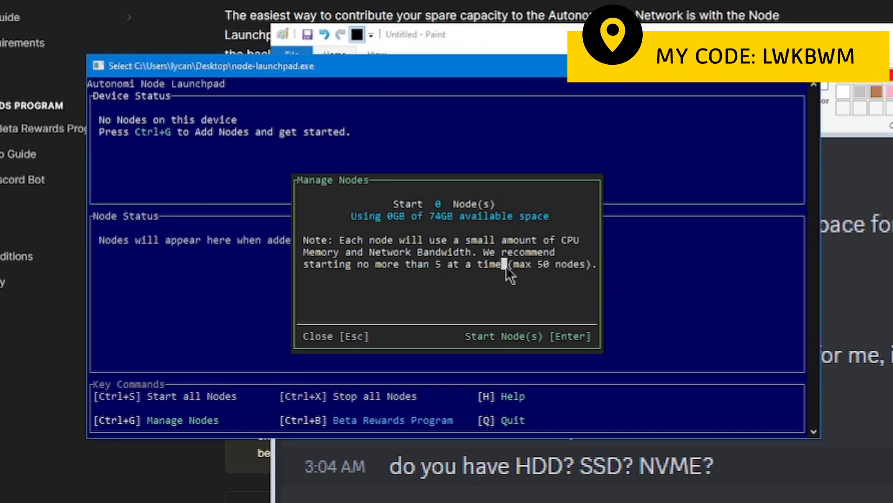
pyautogui.moveTo(512, 276)
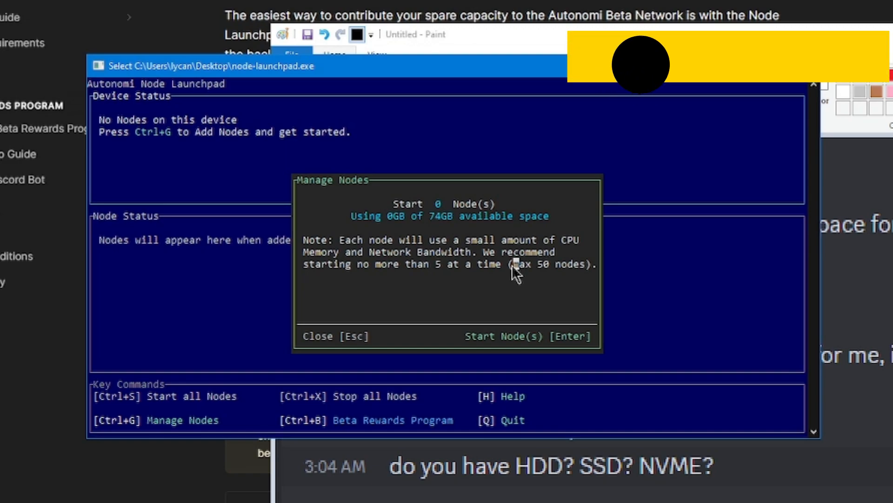
# Step: Set Manage Nodes to start 2 nodes, using 10GB of the 74GB available
pyautogui.press('up')
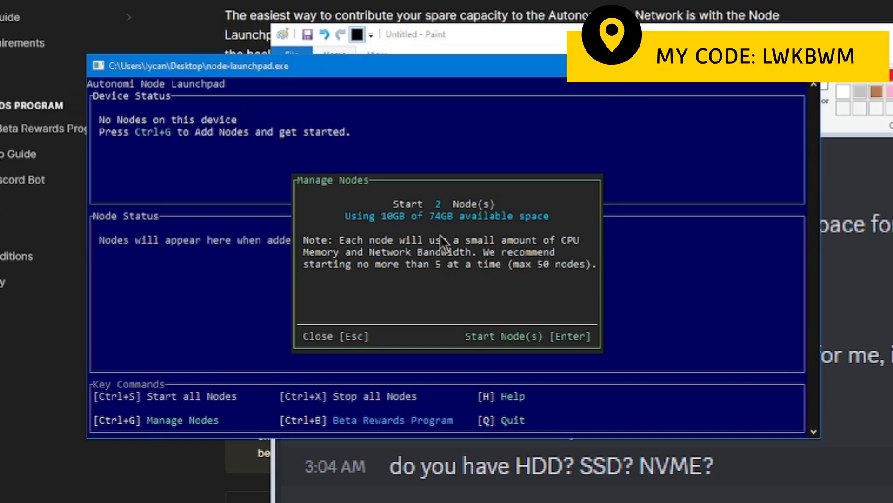
pyautogui.press('Down')
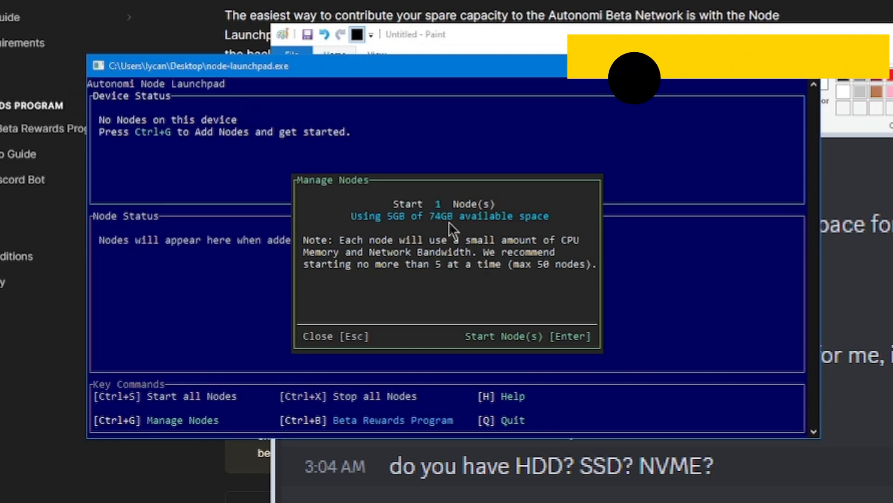
pyautogui.press('up')
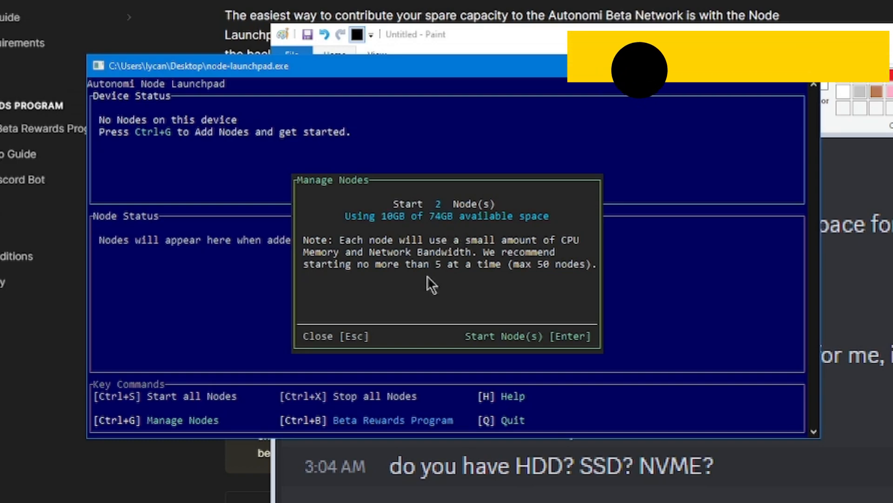
pyautogui.moveTo(521, 301)
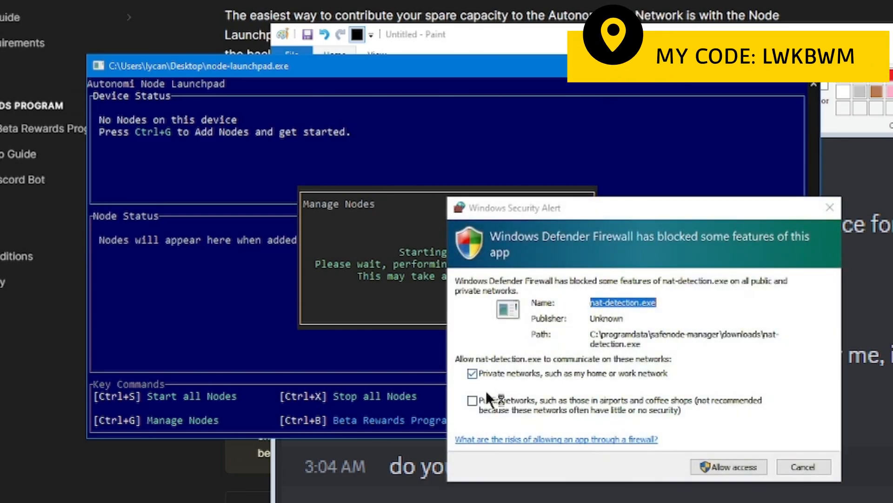
# Step: Allow the node network detector through the firewall on public networks as well and grant access
pyautogui.click(473, 401)
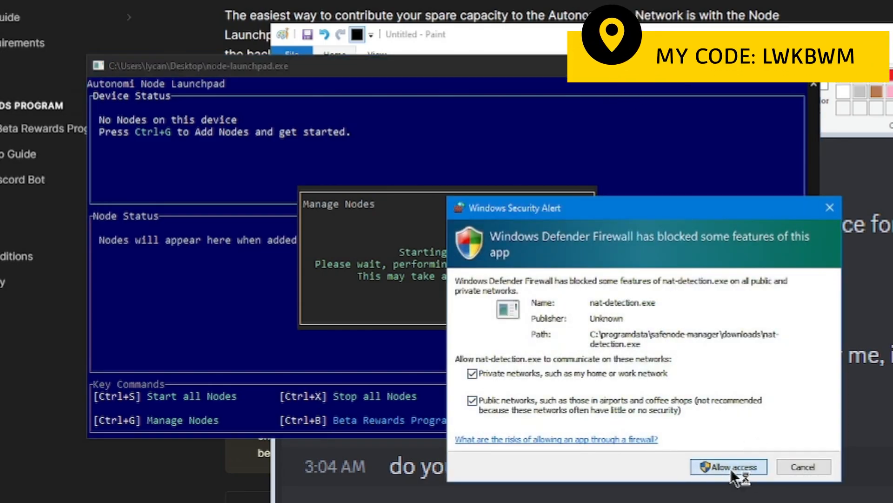
pyautogui.click(728, 466)
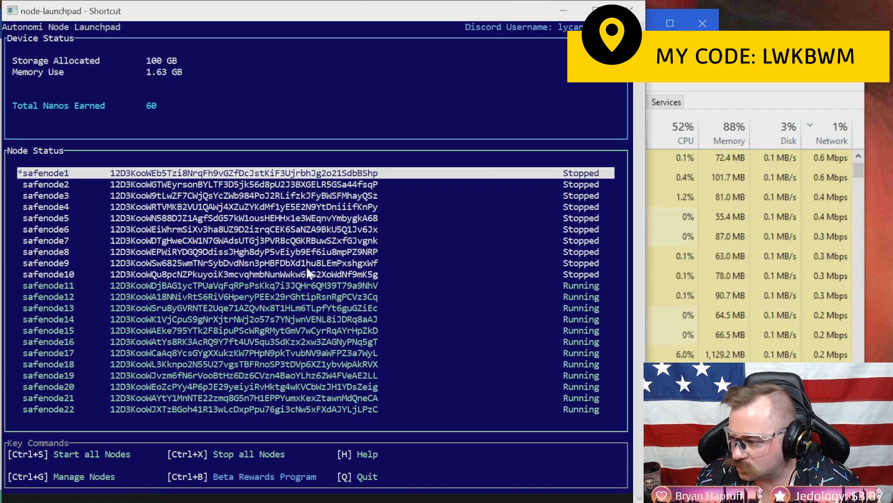
pyautogui.moveTo(402, 385)
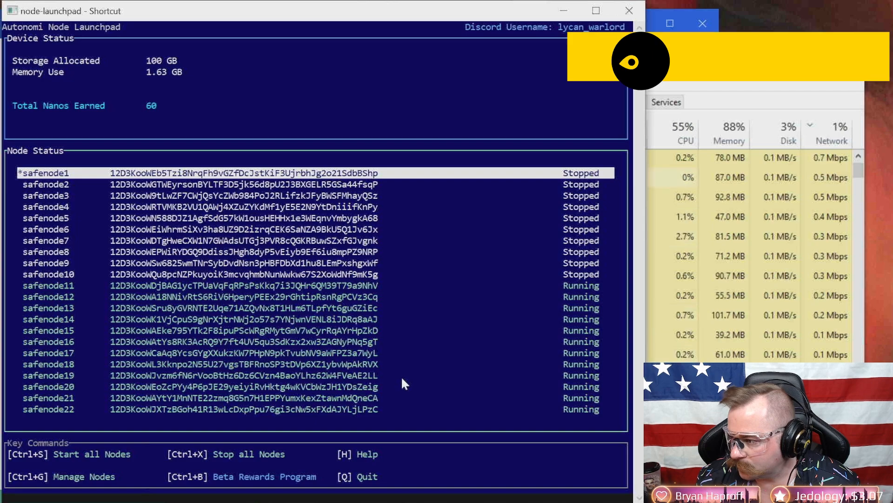
pyautogui.moveTo(273, 470)
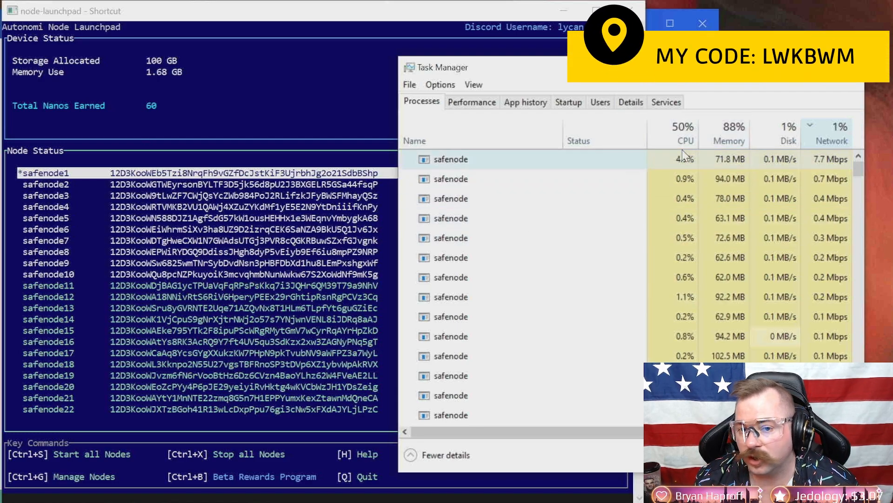
pyautogui.moveTo(788, 141)
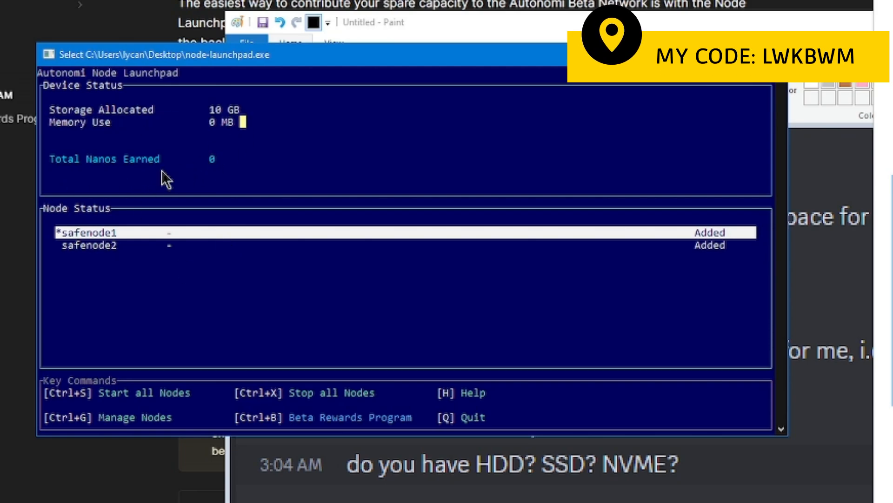
# Step: Enter the Discord username 'warlord' in the Beta Rewards Program prompt via Ctrl+B
pyautogui.press('ctrl+b')
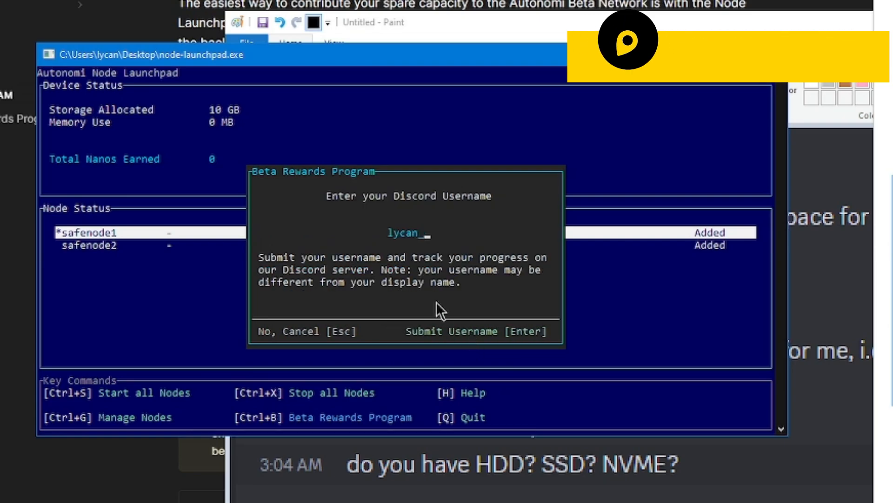
pyautogui.write('warlord')
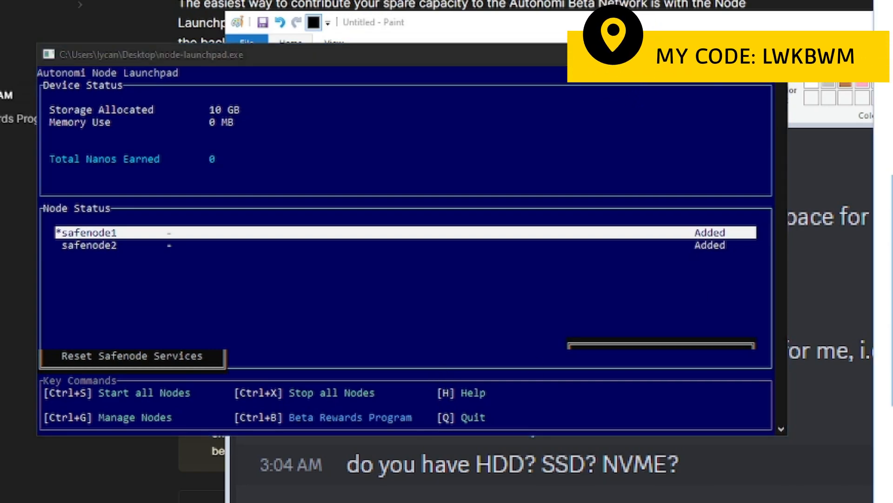
pyautogui.moveTo(451, 317)
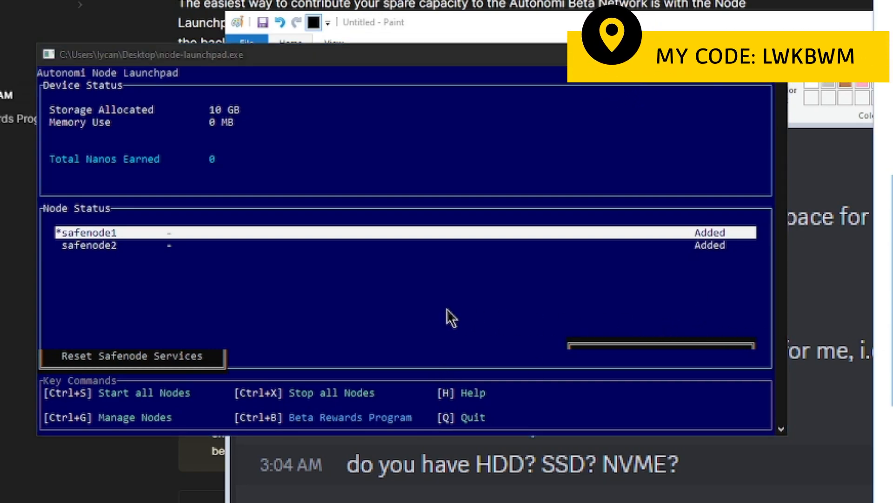
pyautogui.moveTo(732, 137)
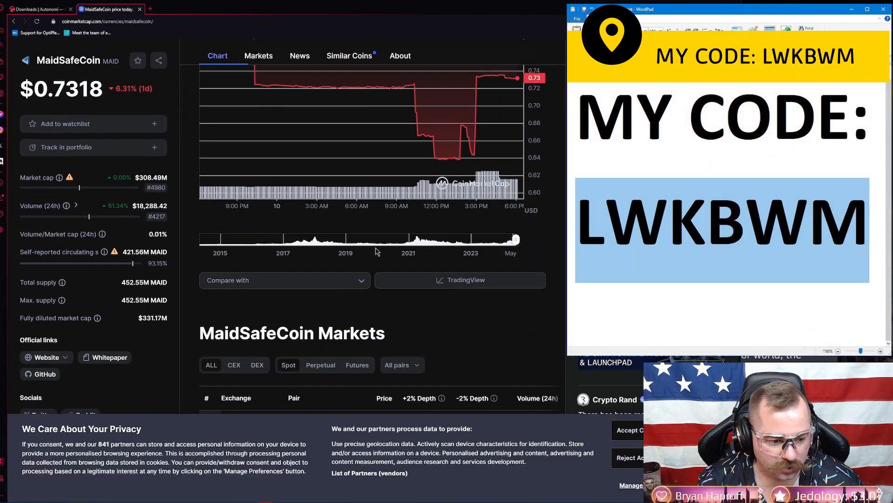
# Step: Switch the MaidSafeCoin price chart to the 7-day range
pyautogui.scroll(3)
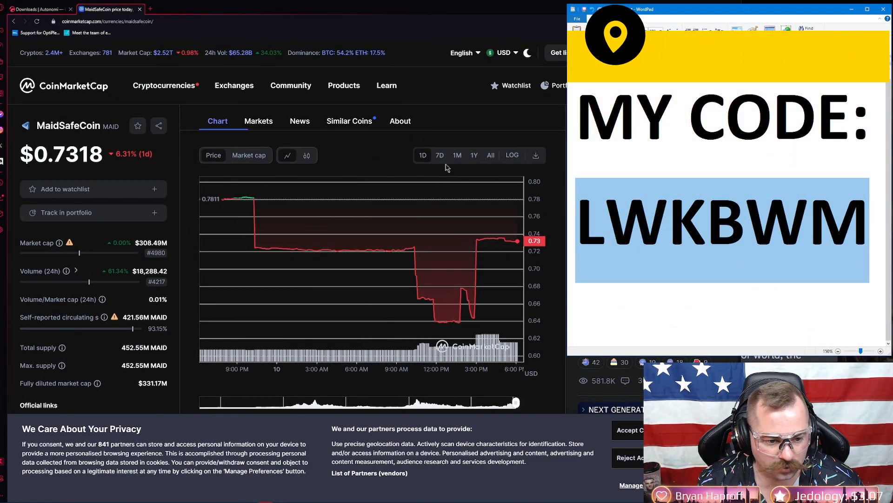
pyautogui.click(439, 155)
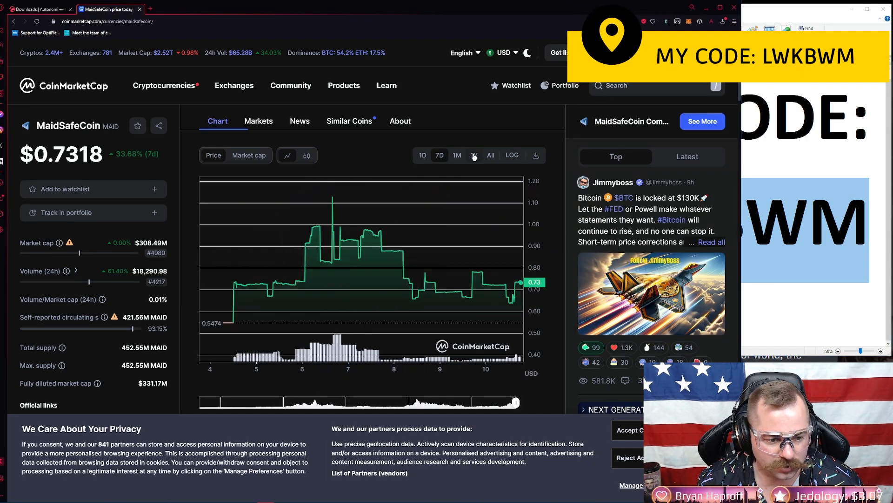
pyautogui.click(473, 155)
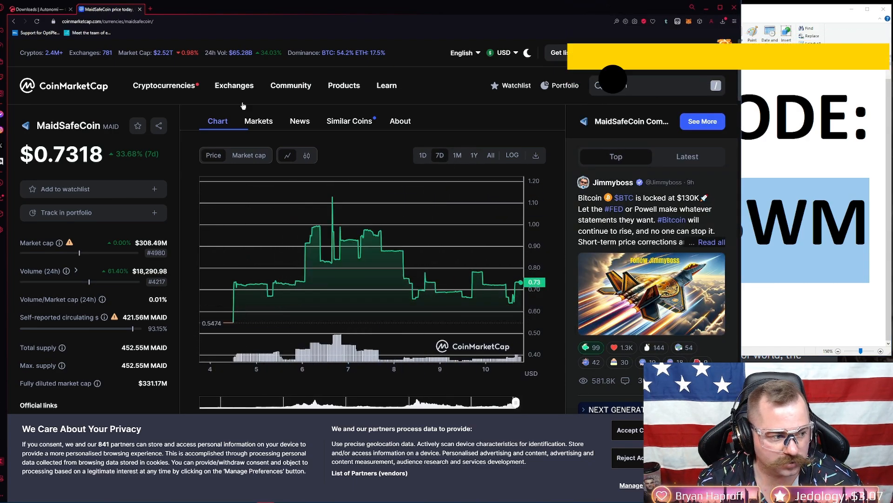